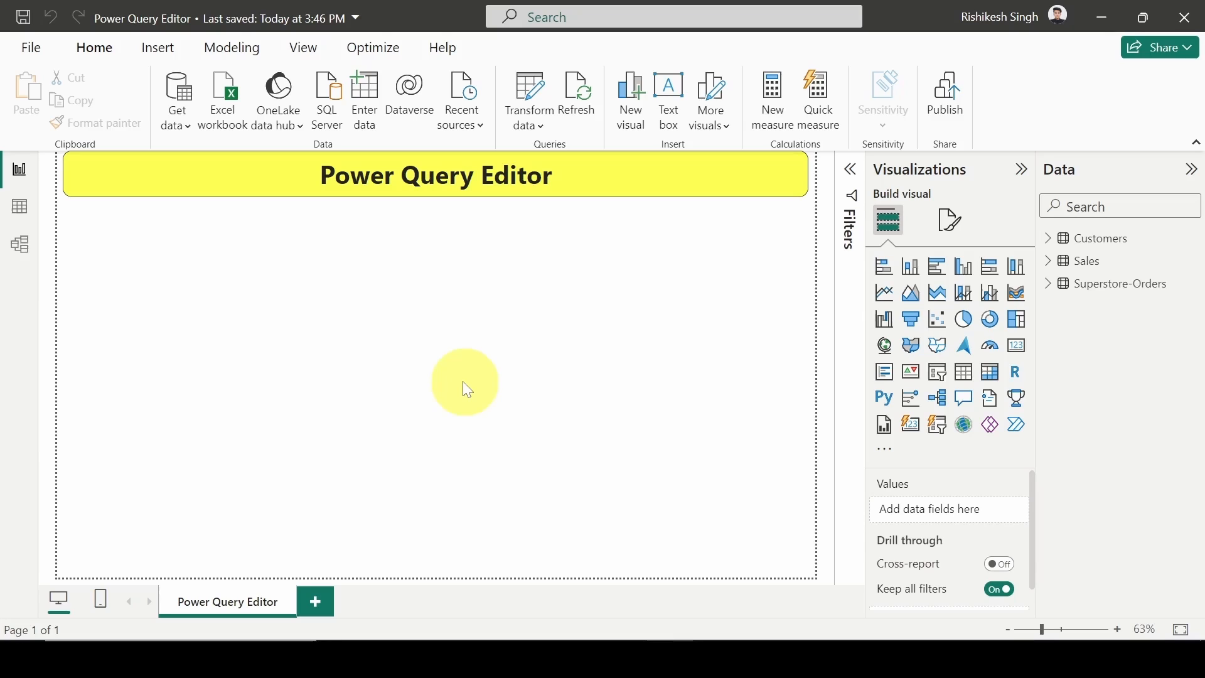
pyautogui.moveTo(456, 368)
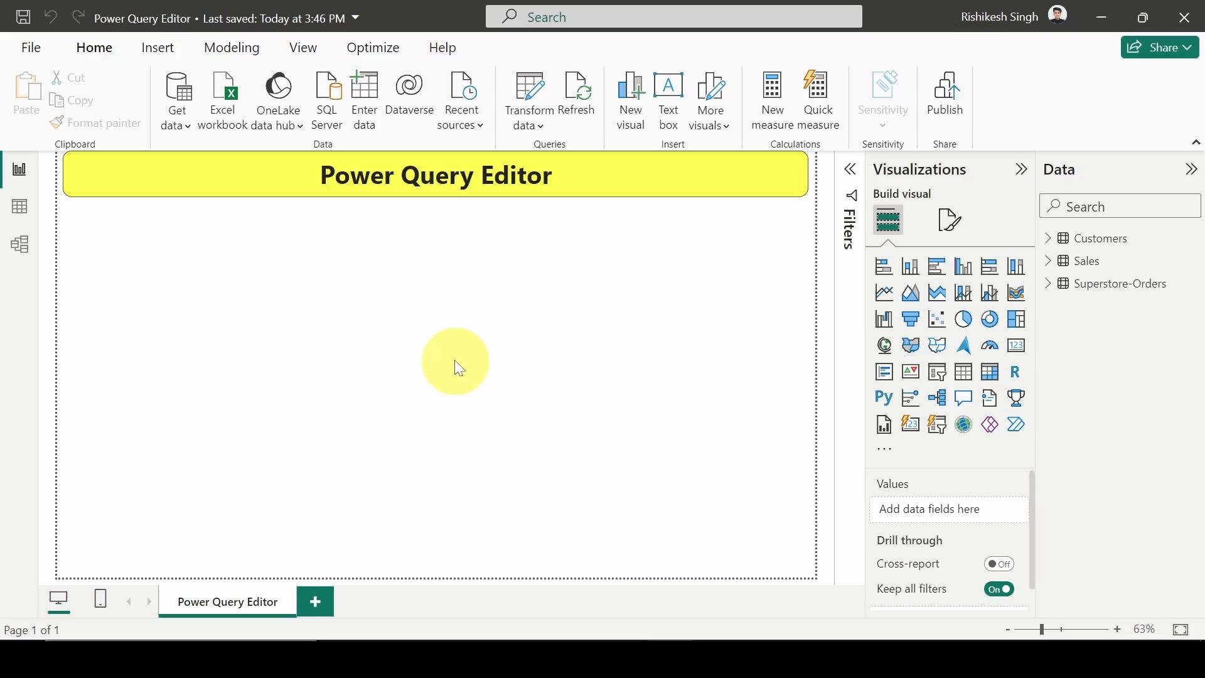
pyautogui.moveTo(521, 251)
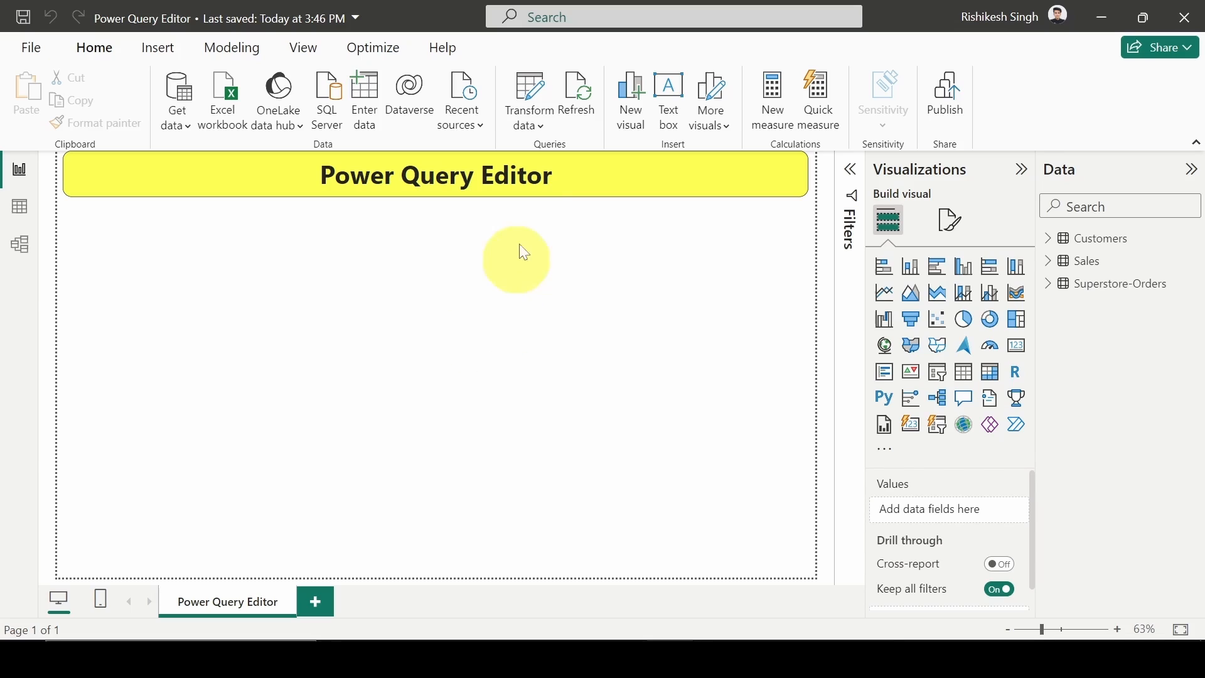
pyautogui.moveTo(279, 282)
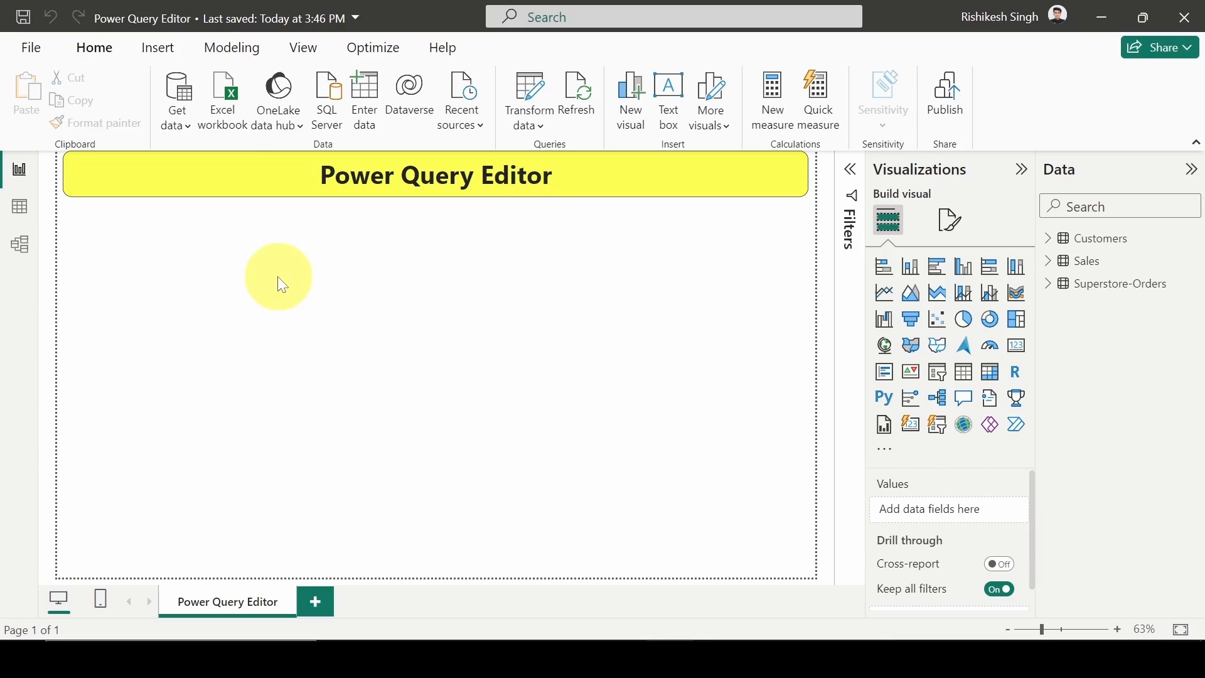
# Start a Get data import with Excel workbook as the source, browsing the Mega Mart folder
pyautogui.click(177, 96)
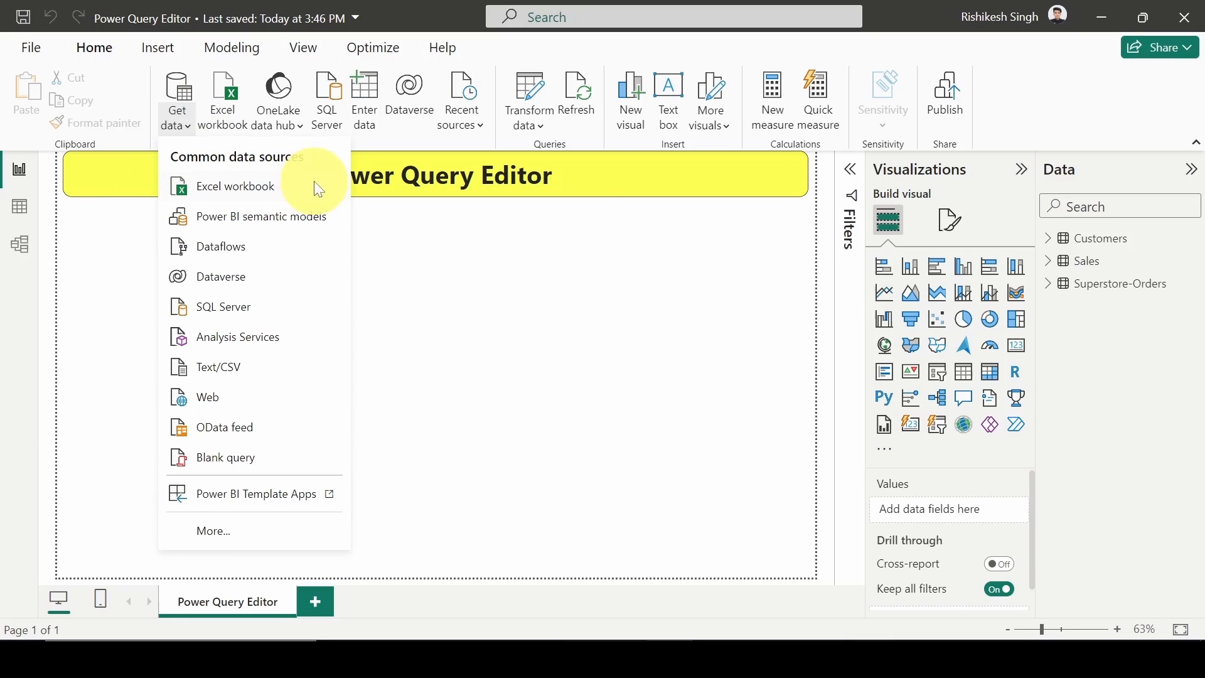
pyautogui.click(236, 186)
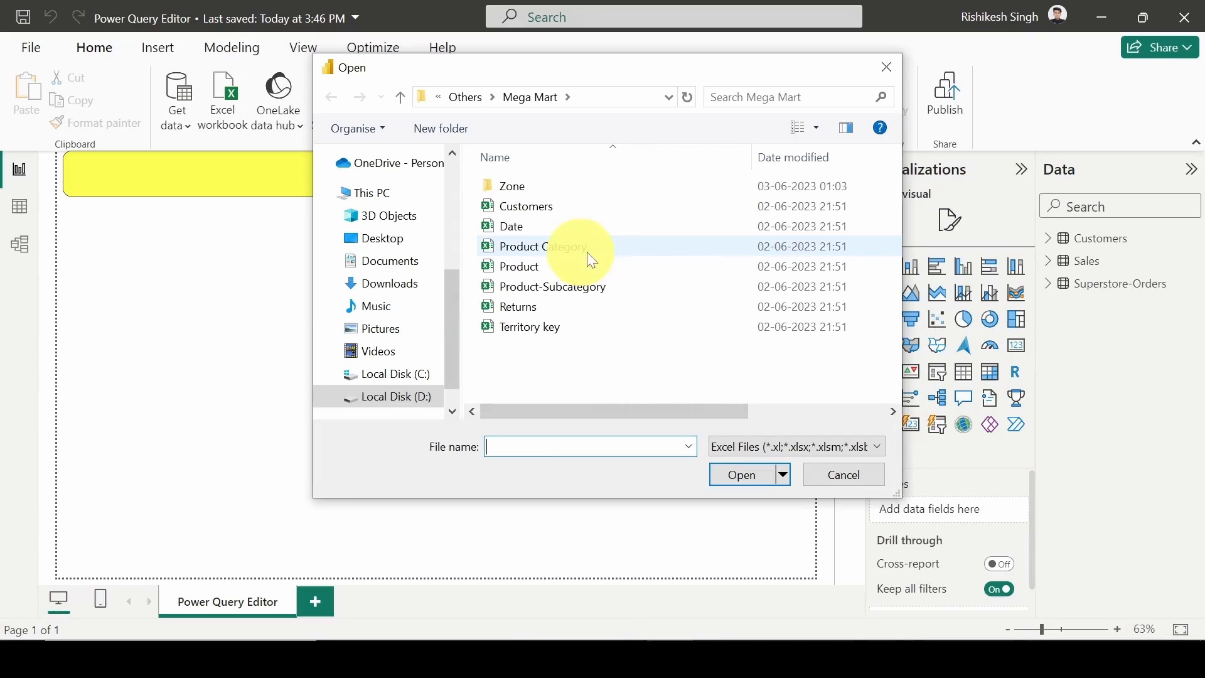
pyautogui.moveTo(615, 246)
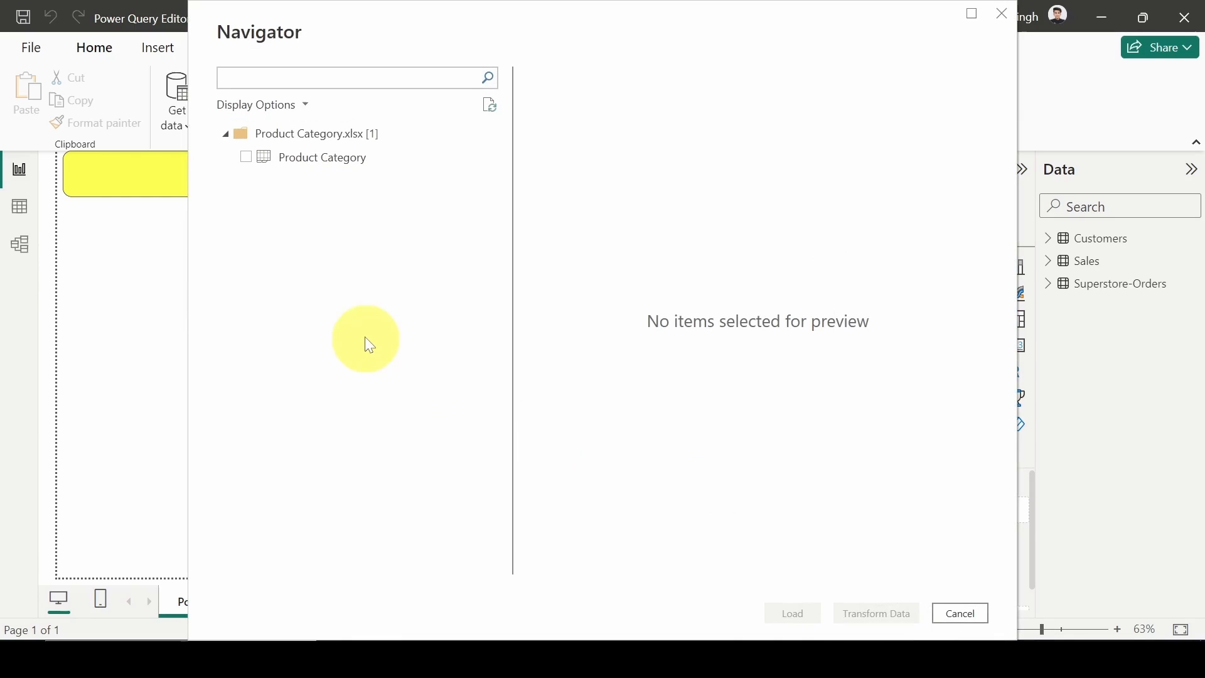
pyautogui.moveTo(365, 188)
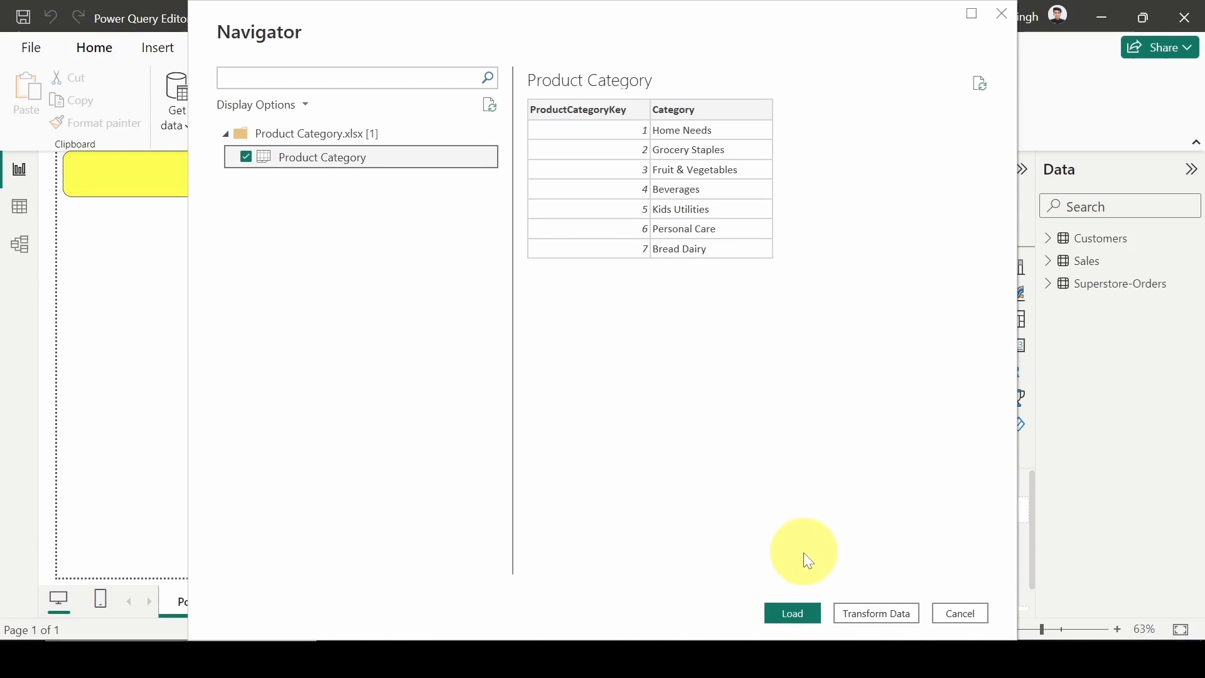
pyautogui.moveTo(793, 560)
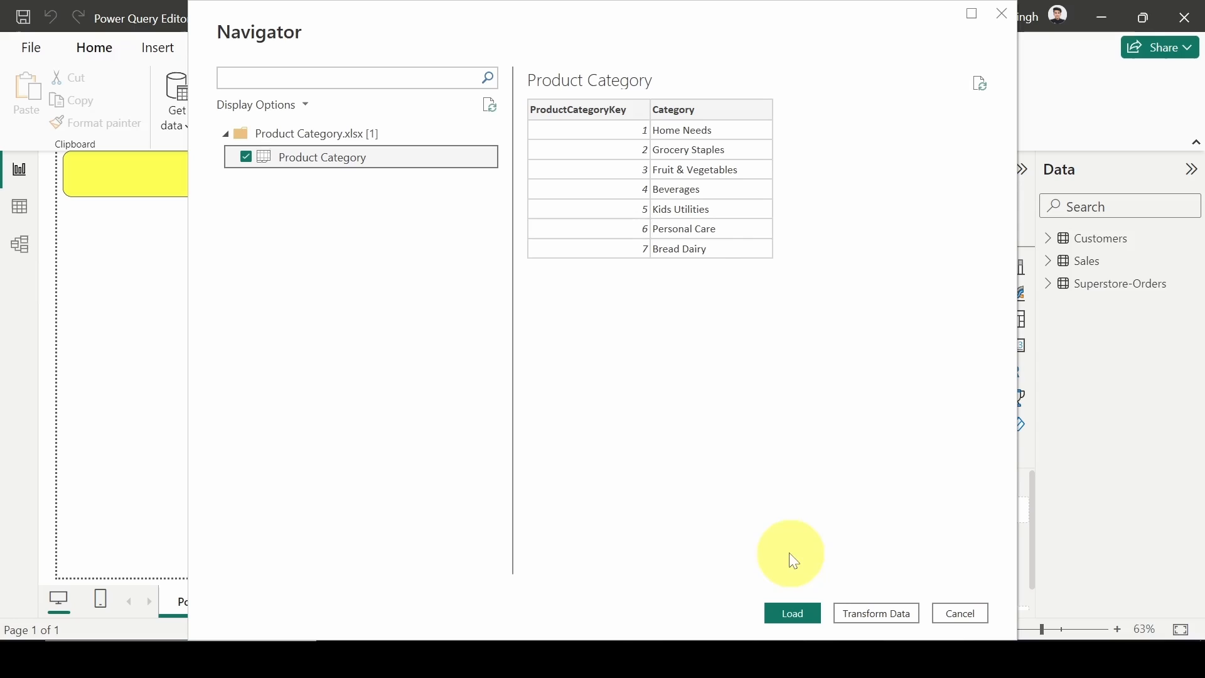
pyautogui.moveTo(961, 563)
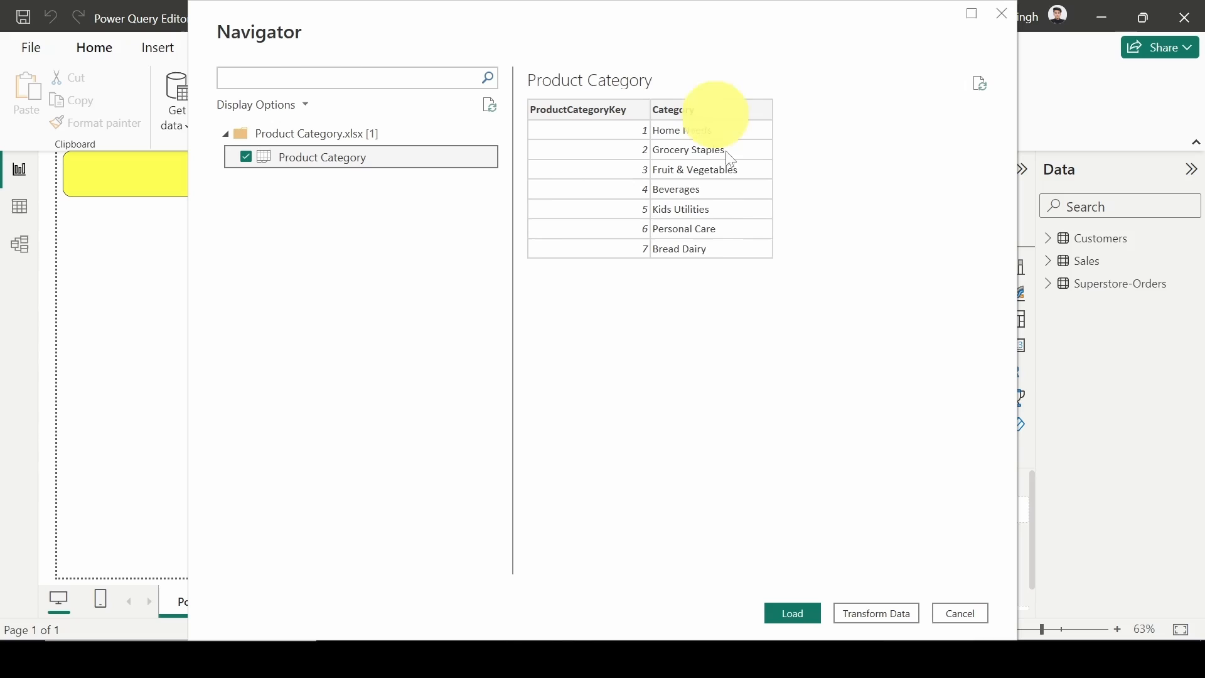
pyautogui.moveTo(666, 310)
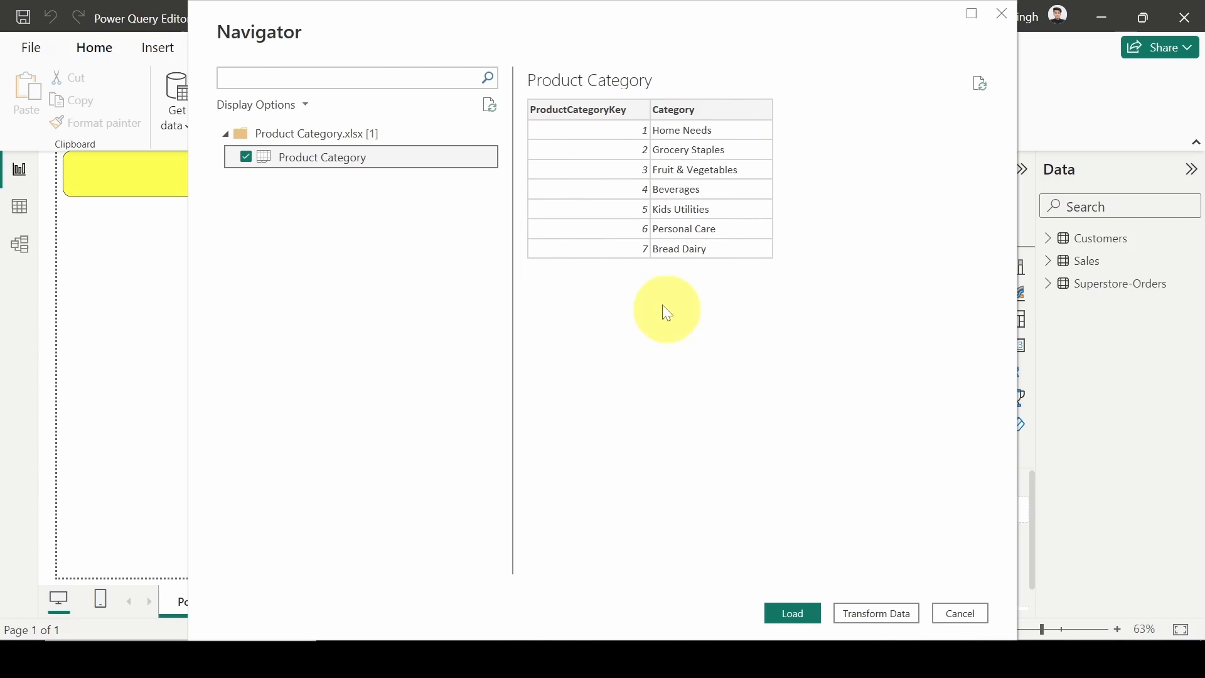
pyautogui.moveTo(867, 575)
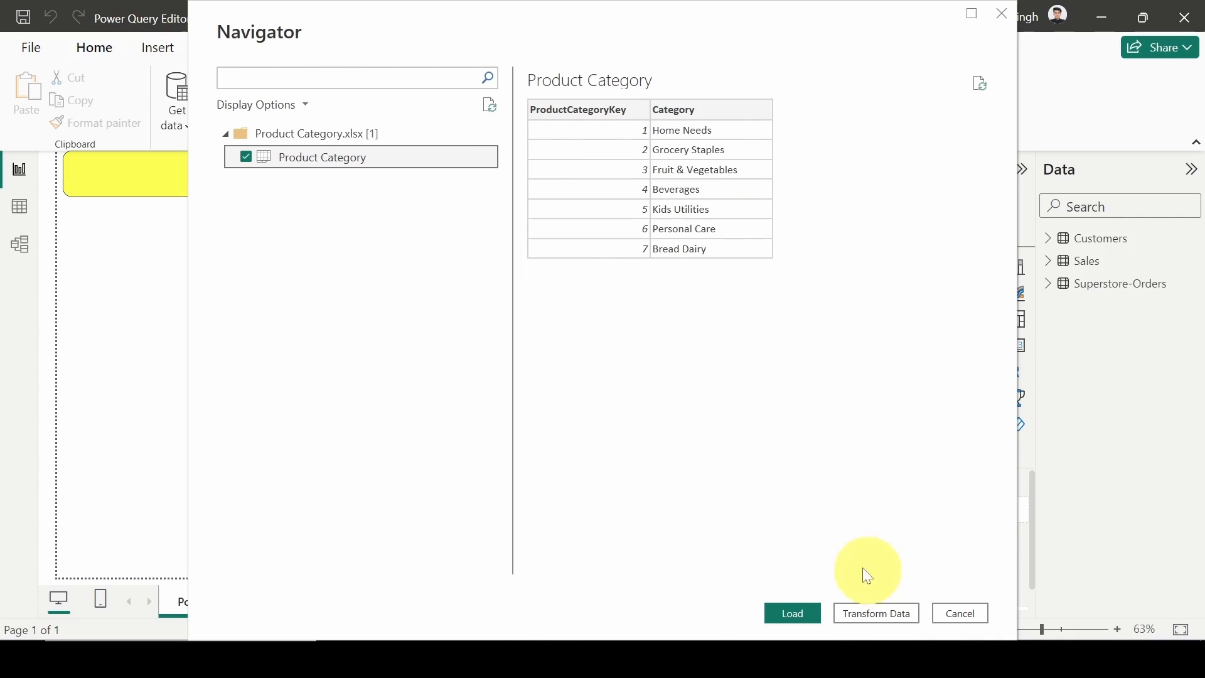
pyautogui.moveTo(862, 573)
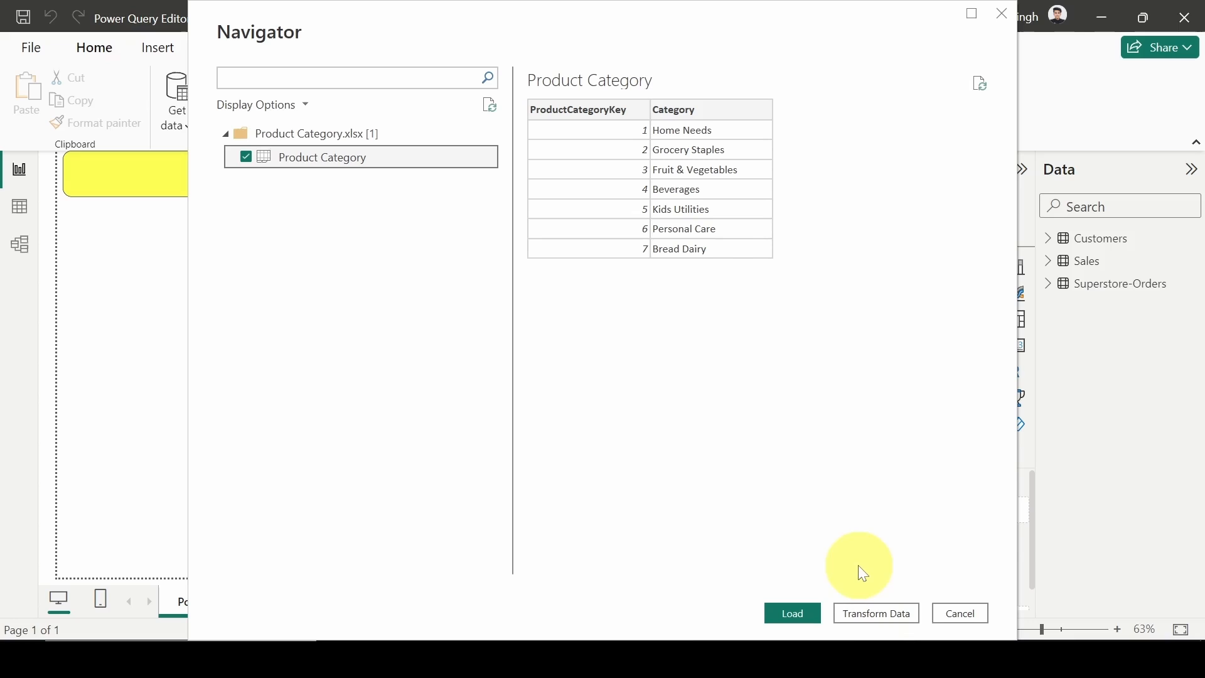
pyautogui.moveTo(853, 421)
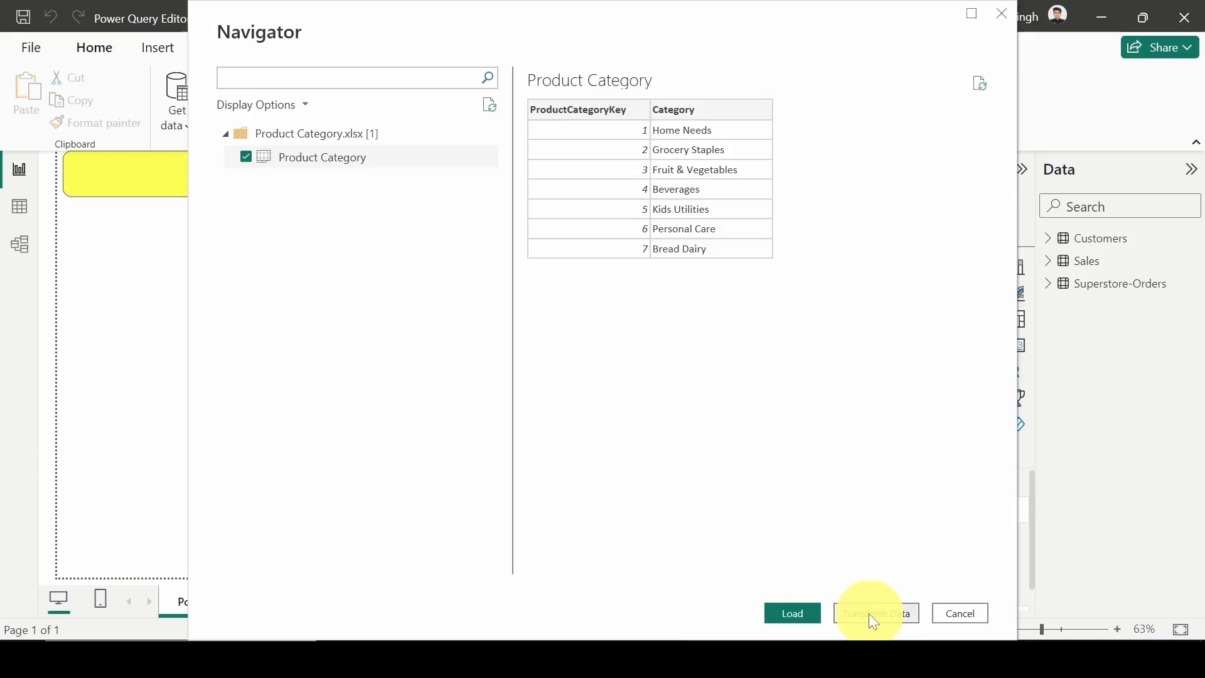
# Load the Product Category table into Power Query Editor via Transform Data
pyautogui.click(875, 613)
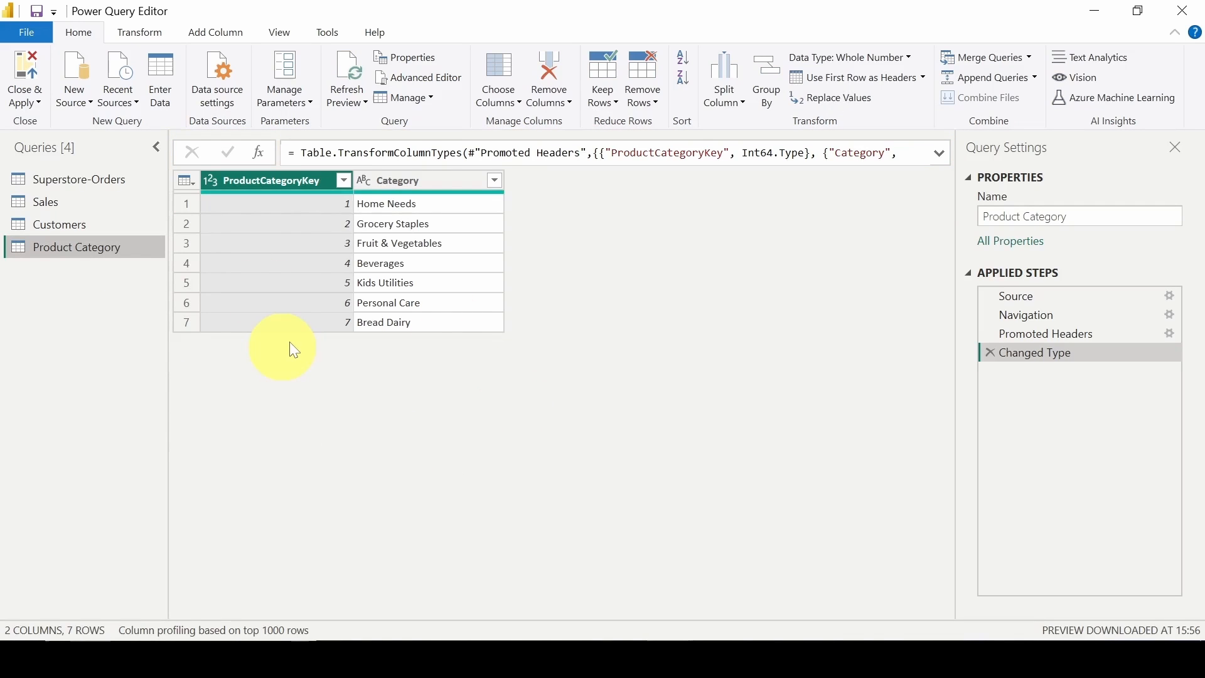
pyautogui.moveTo(135, 384)
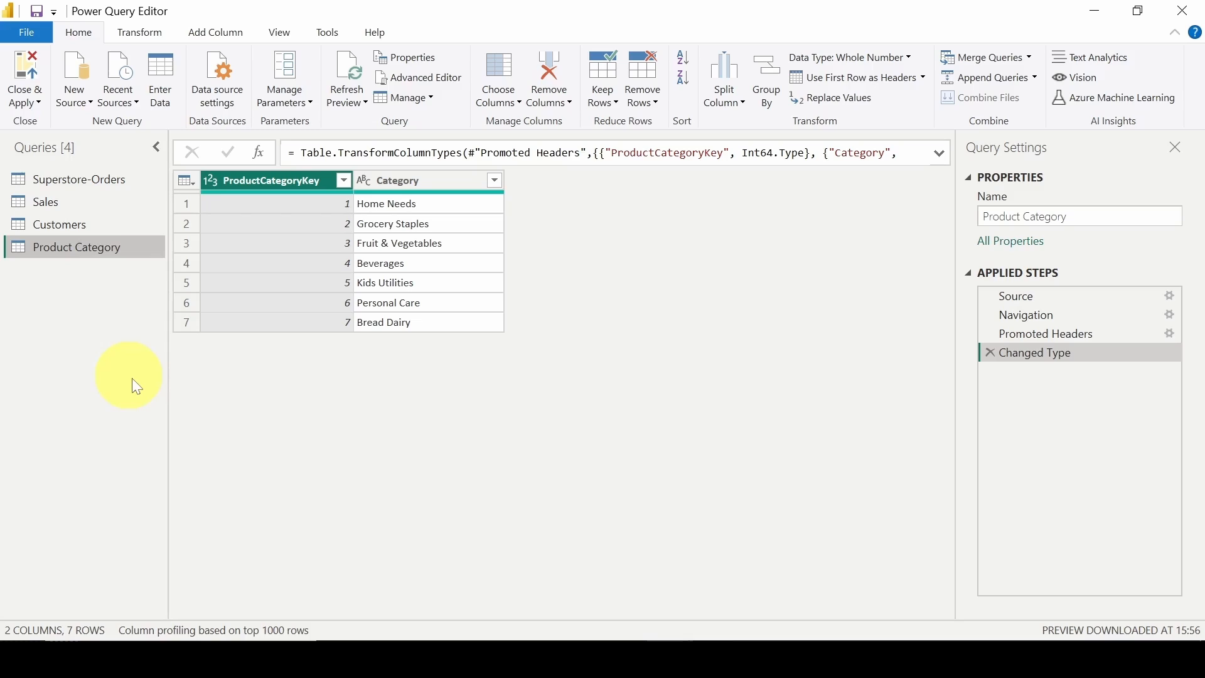
pyautogui.moveTo(494, 437)
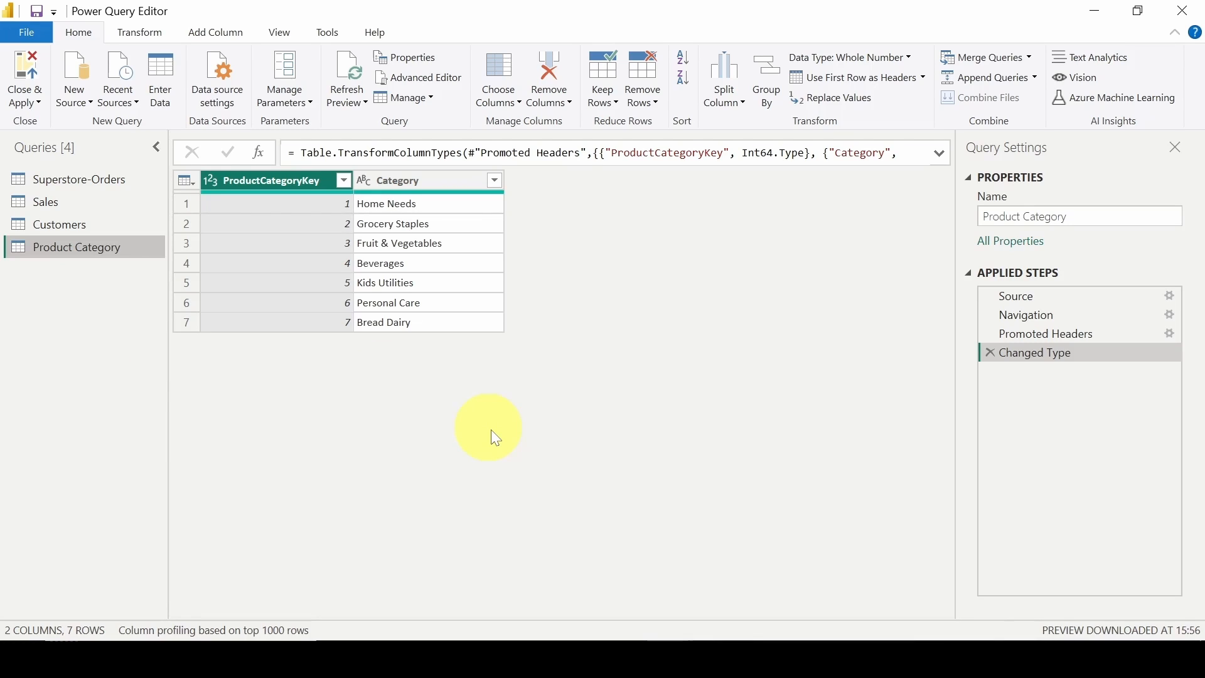
pyautogui.moveTo(706, 292)
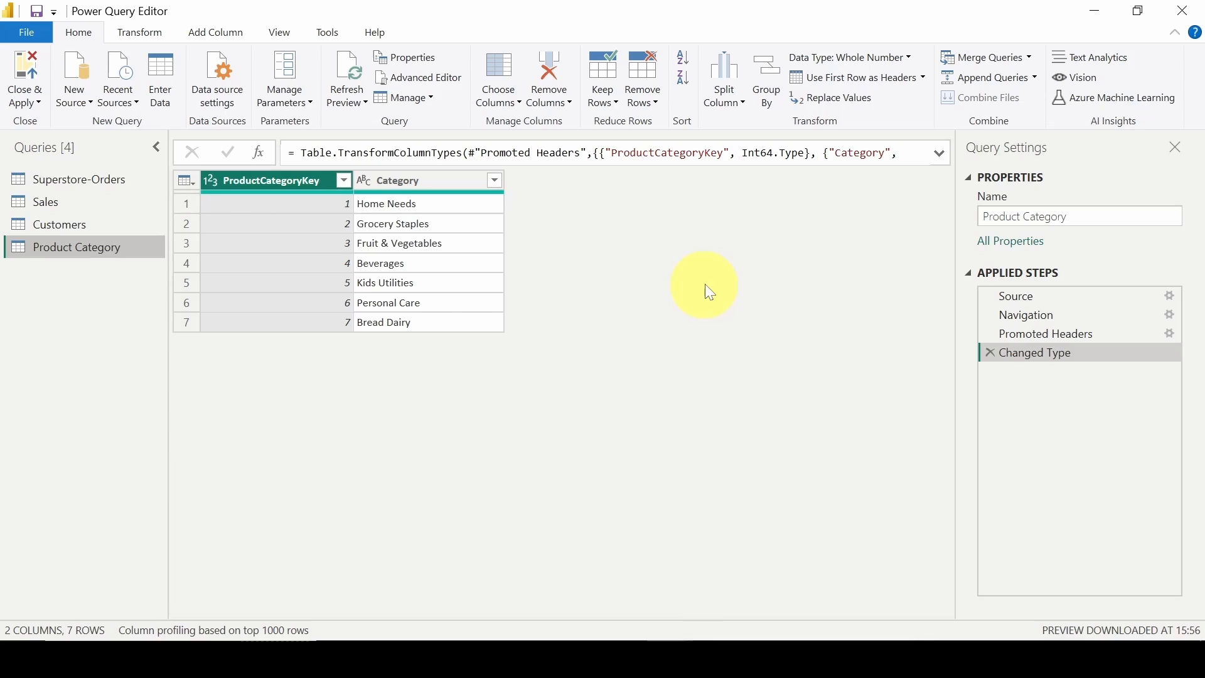
# Close & Apply the query so Product Category joins the model's tables
pyautogui.click(27, 31)
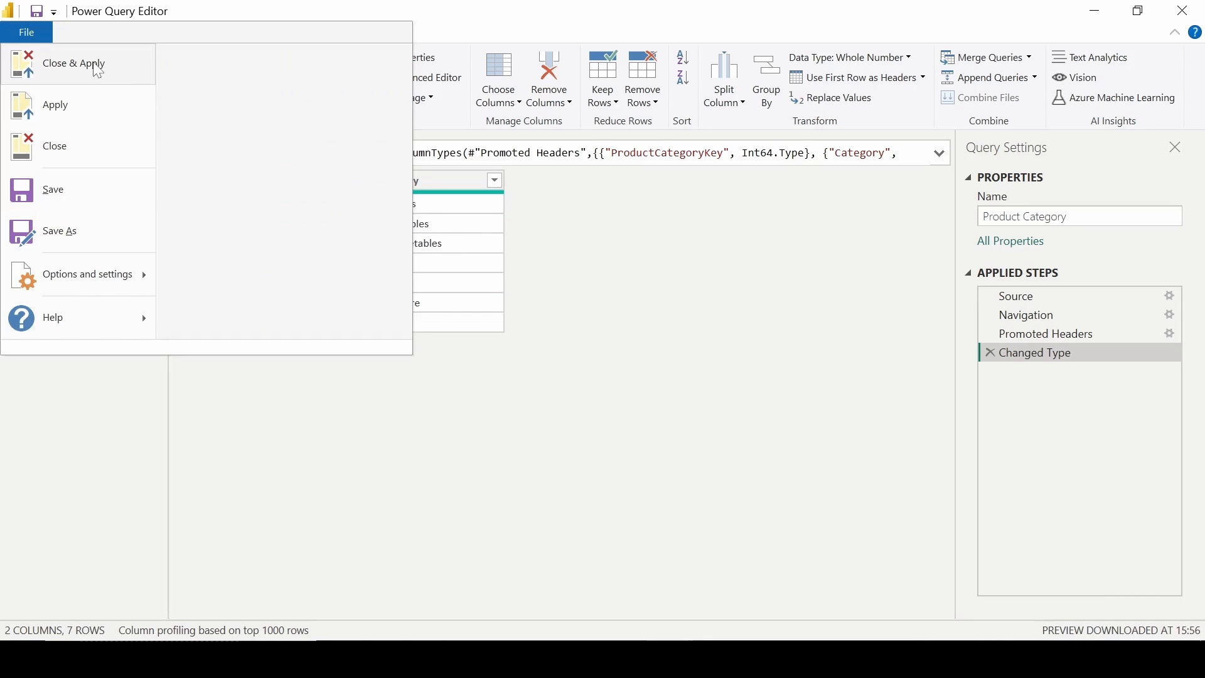
pyautogui.click(74, 63)
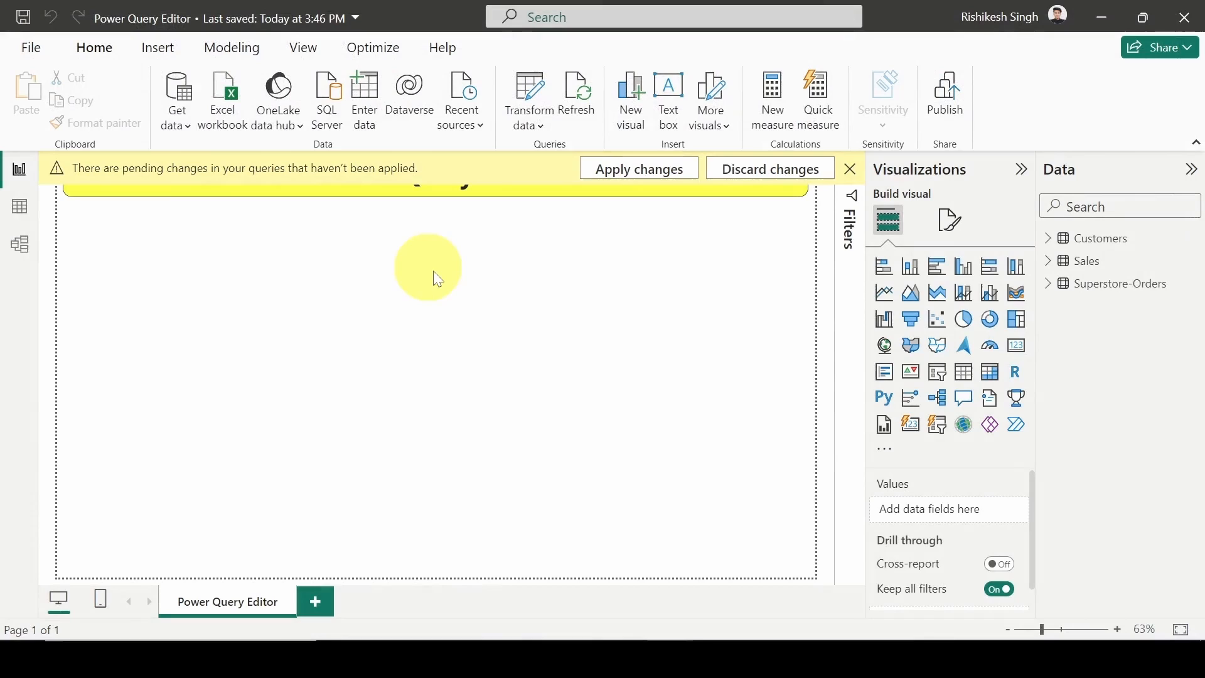
pyautogui.click(638, 168)
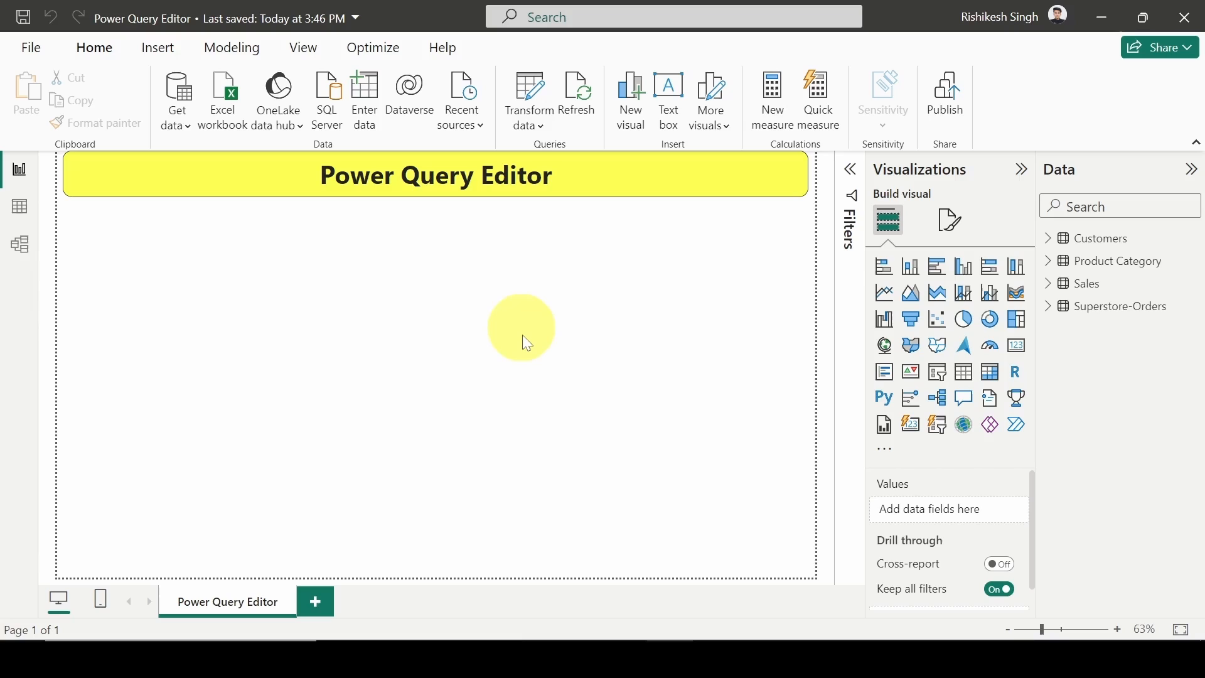
pyautogui.moveTo(548, 134)
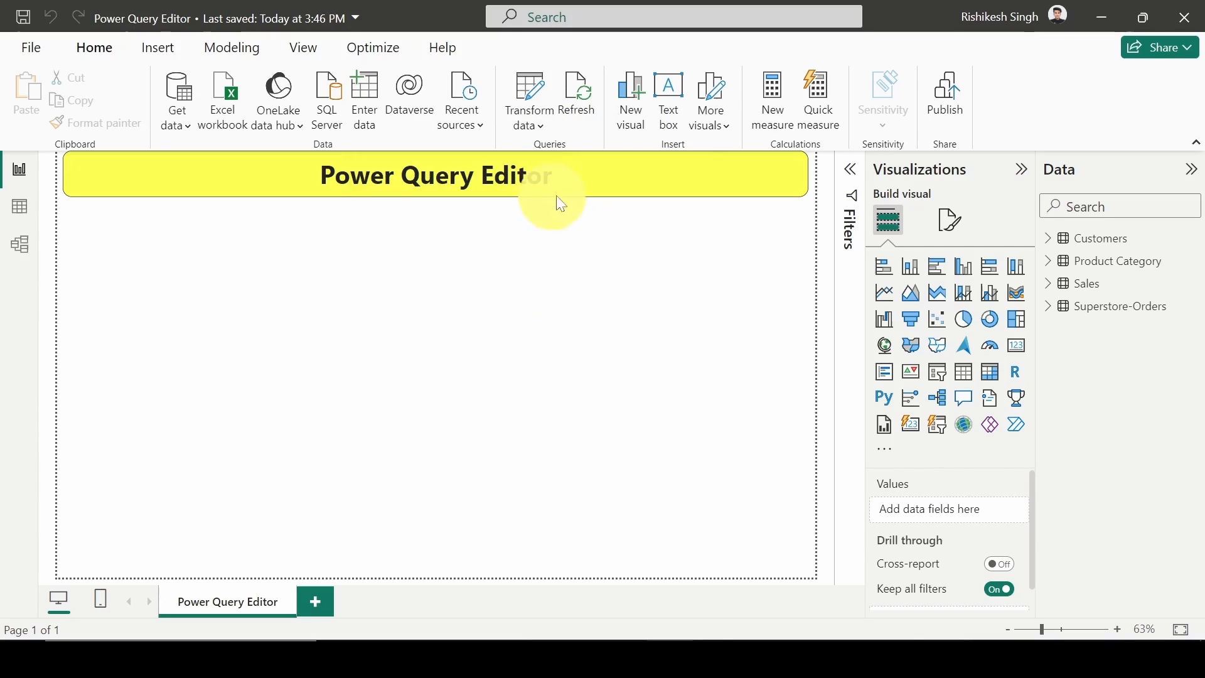
pyautogui.moveTo(554, 154)
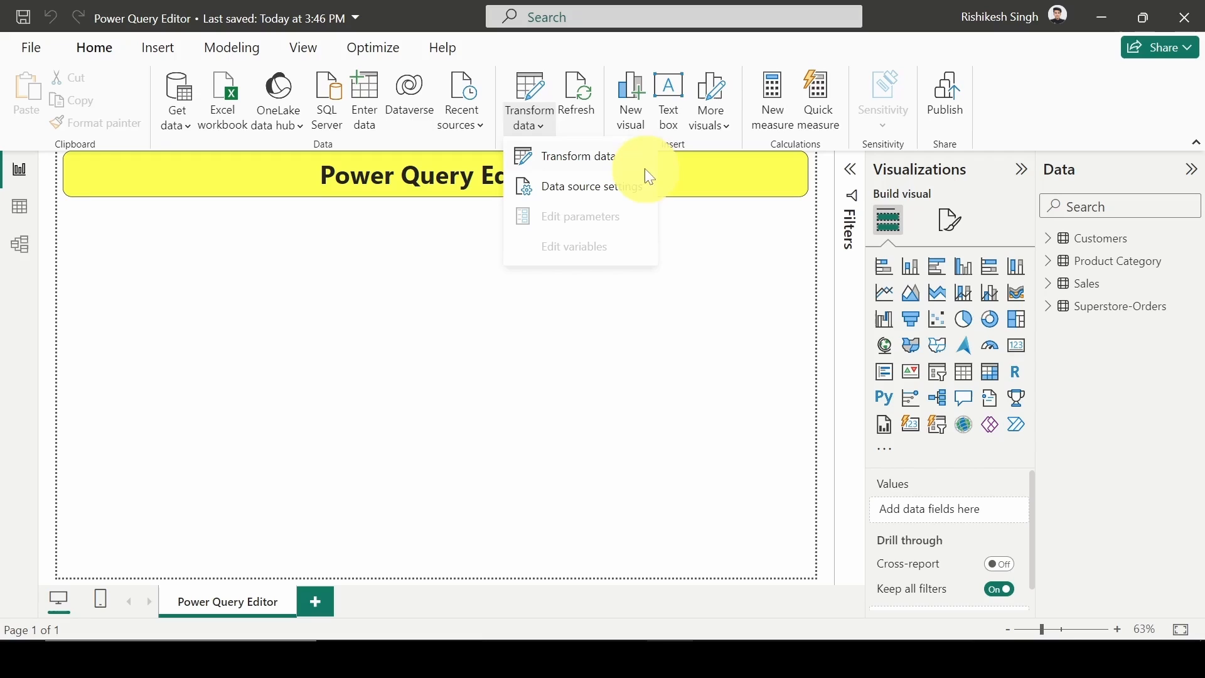
pyautogui.moveTo(679, 217)
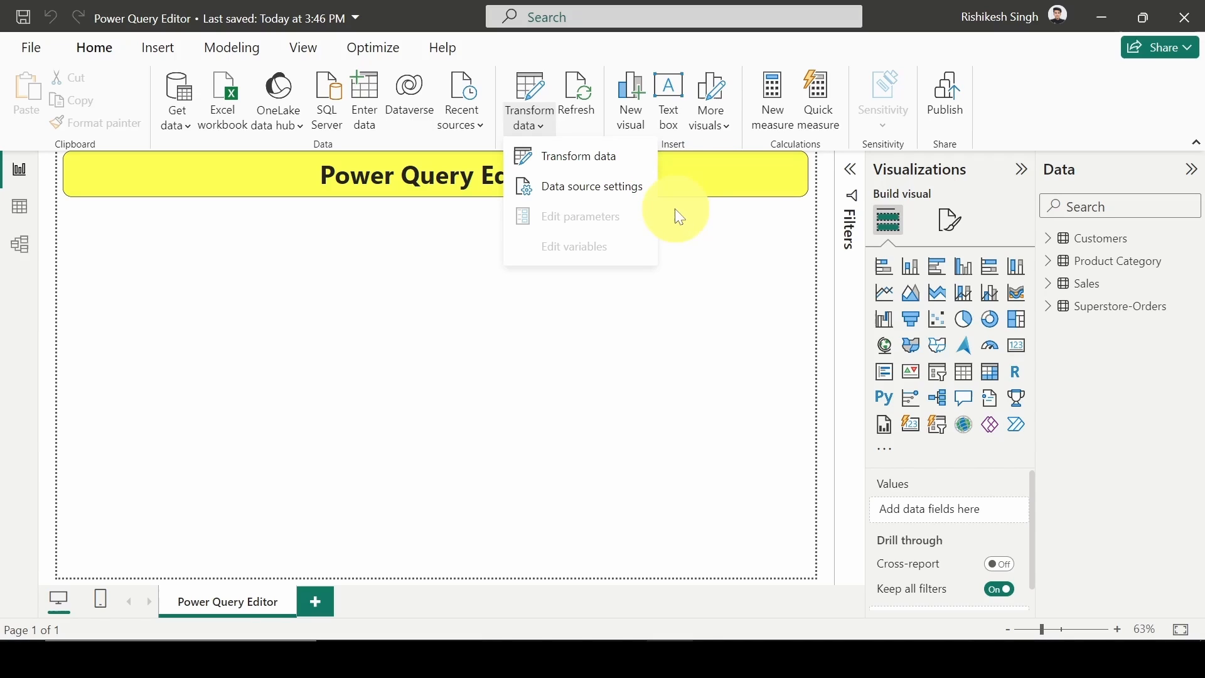
pyautogui.click(581, 155)
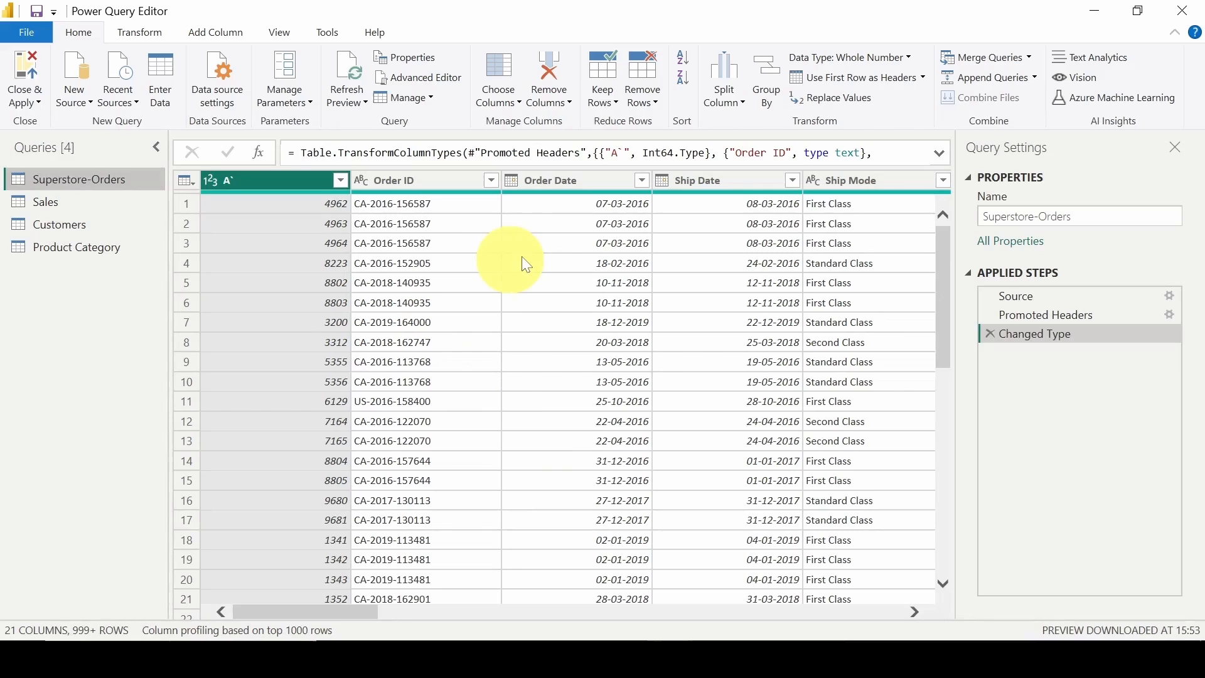
pyautogui.moveTo(1184, 14)
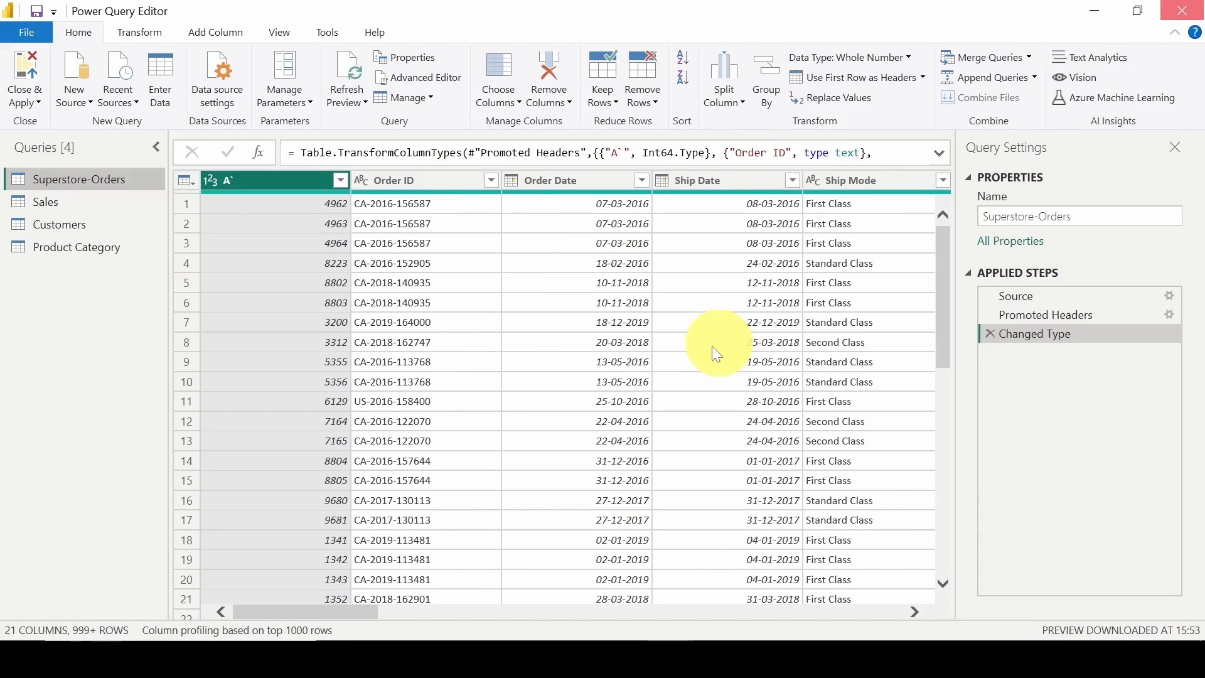
pyautogui.click(24, 77)
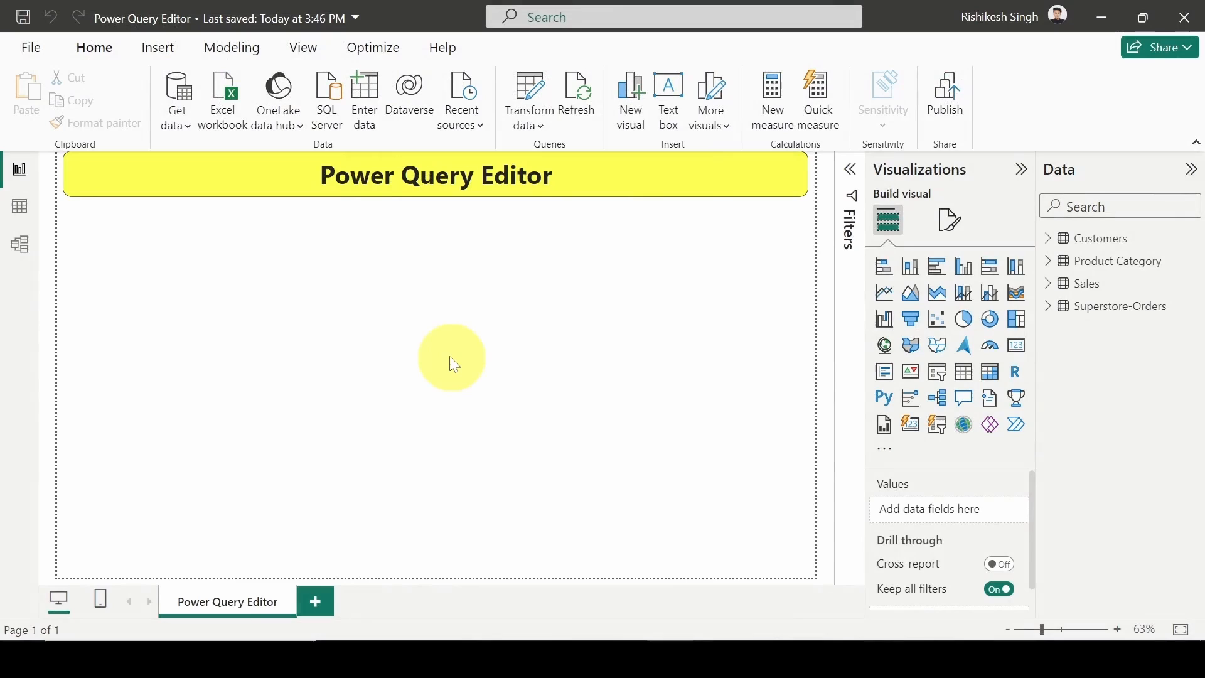